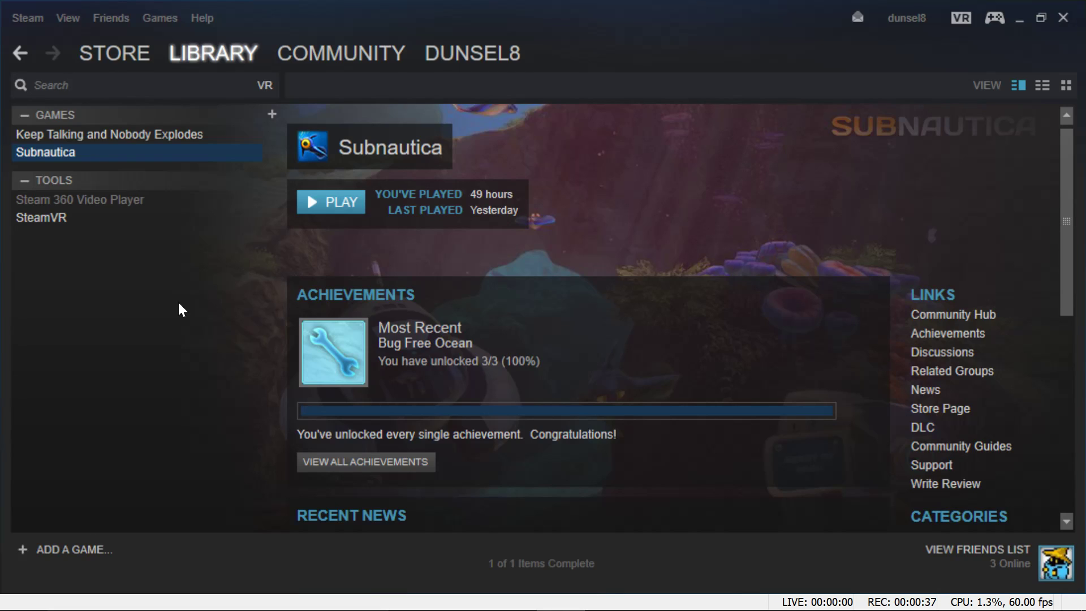
- Bring up Subnautica's action list in the Library sidebar, including the SteamVR launch option
right_click(45, 152)
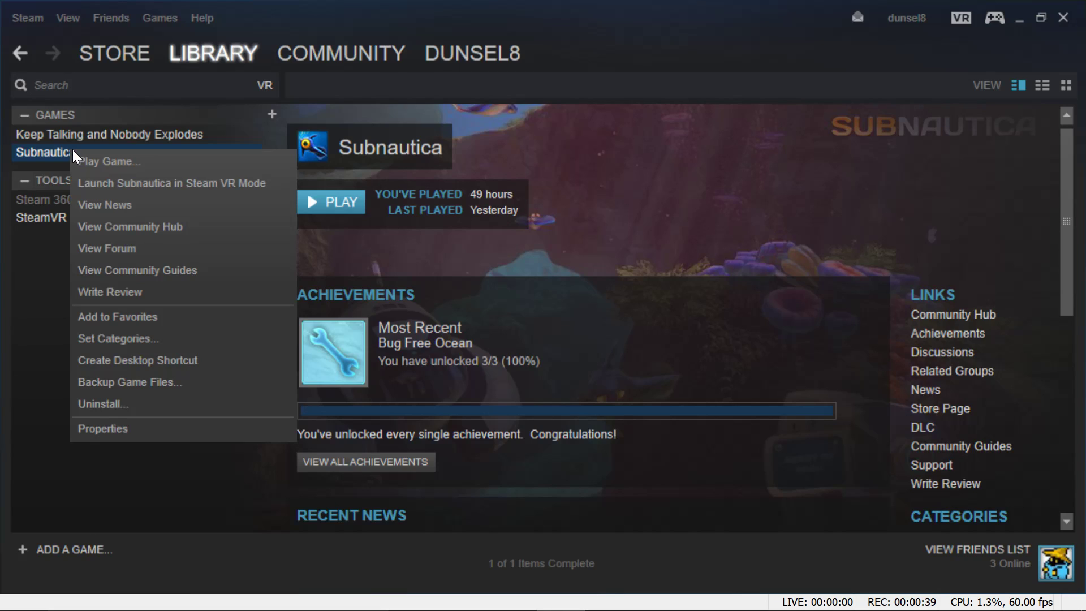
mouse_move(218, 188)
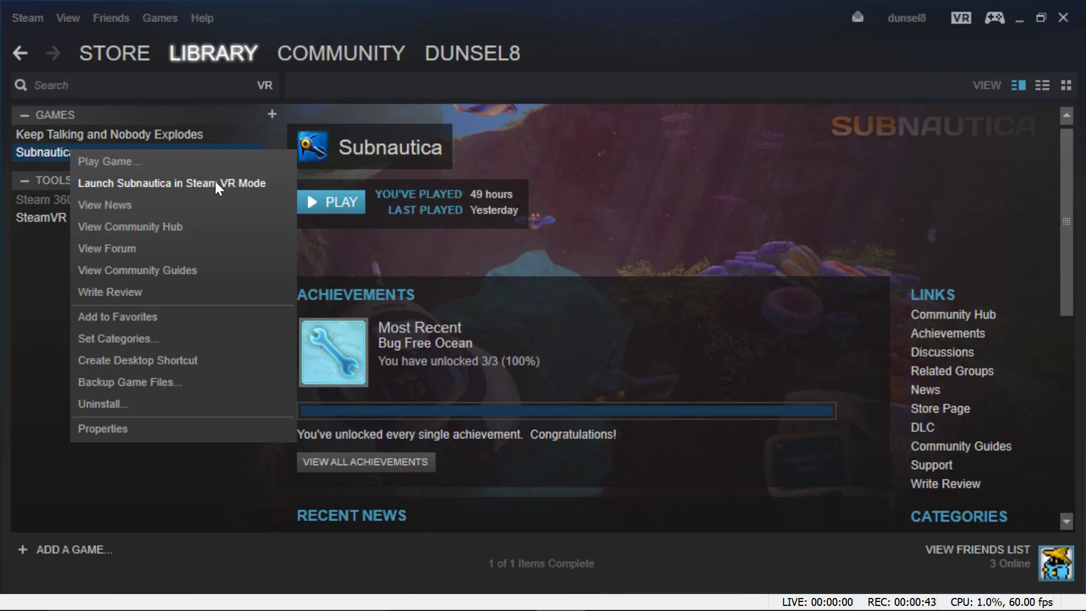
mouse_move(31, 277)
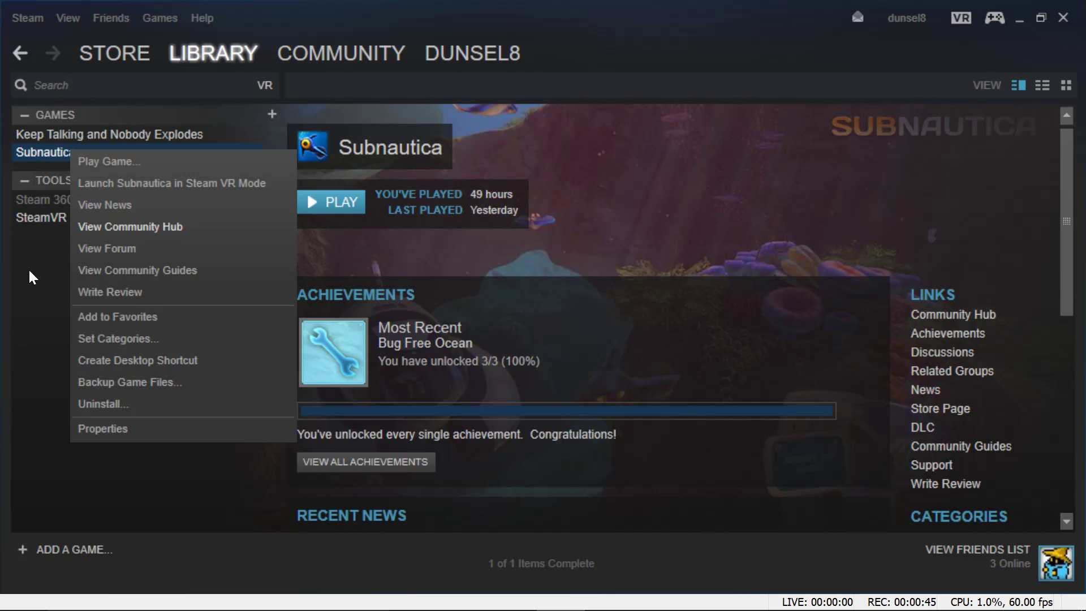
- Filter the Library to Tools and bring up the actions for the SteamVR entry
click(213, 53)
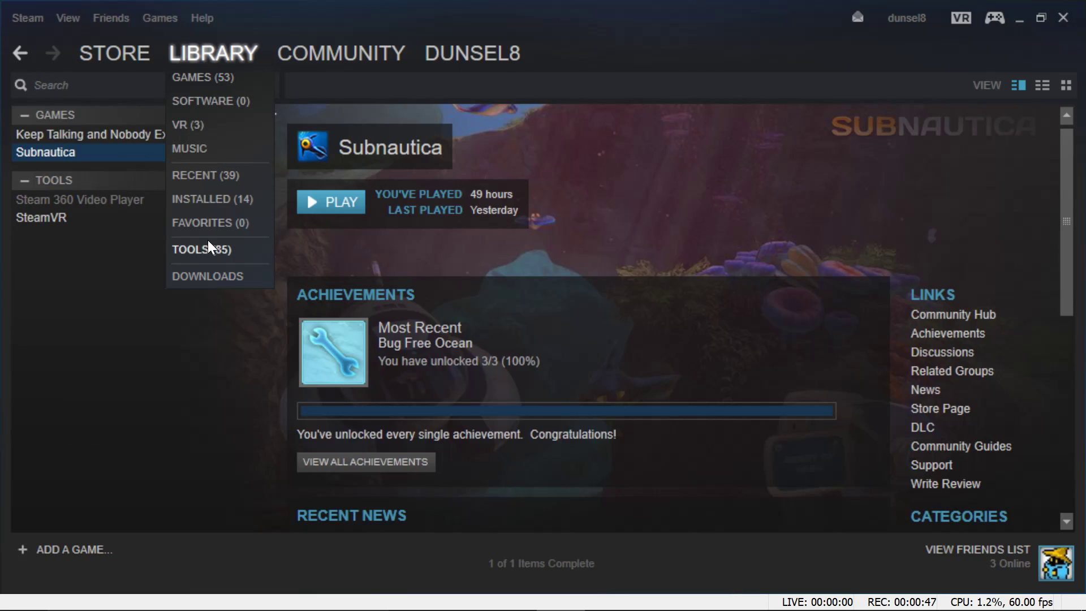
click(201, 249)
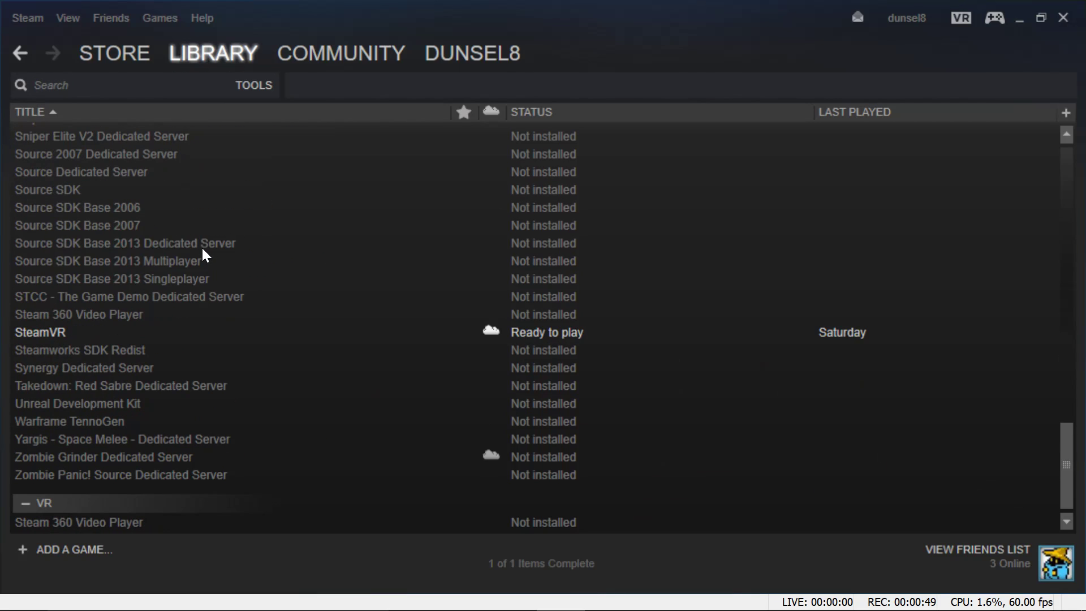
mouse_move(56, 339)
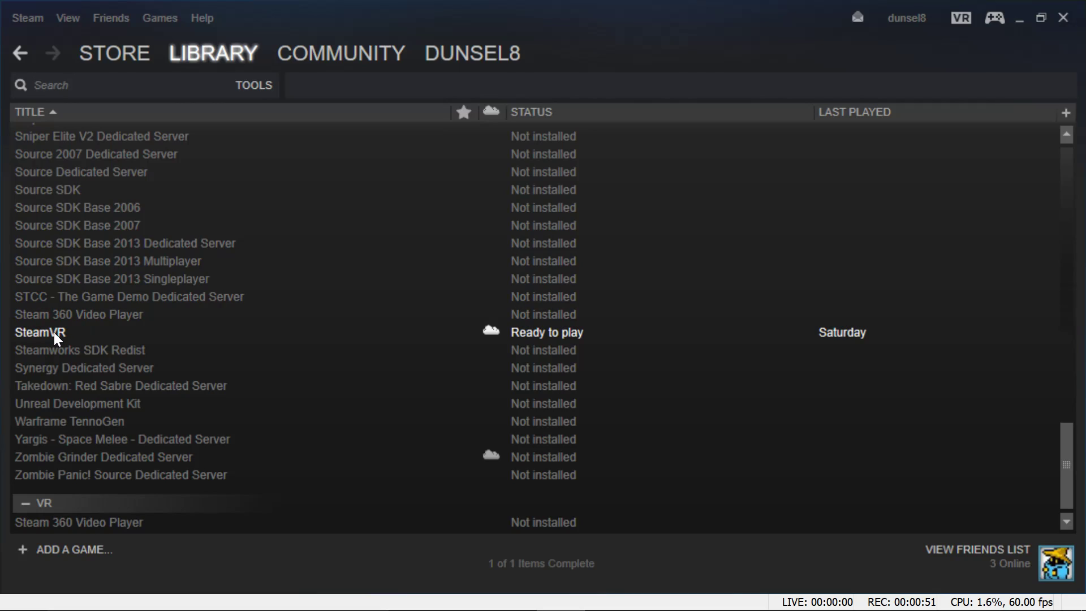
mouse_move(82, 338)
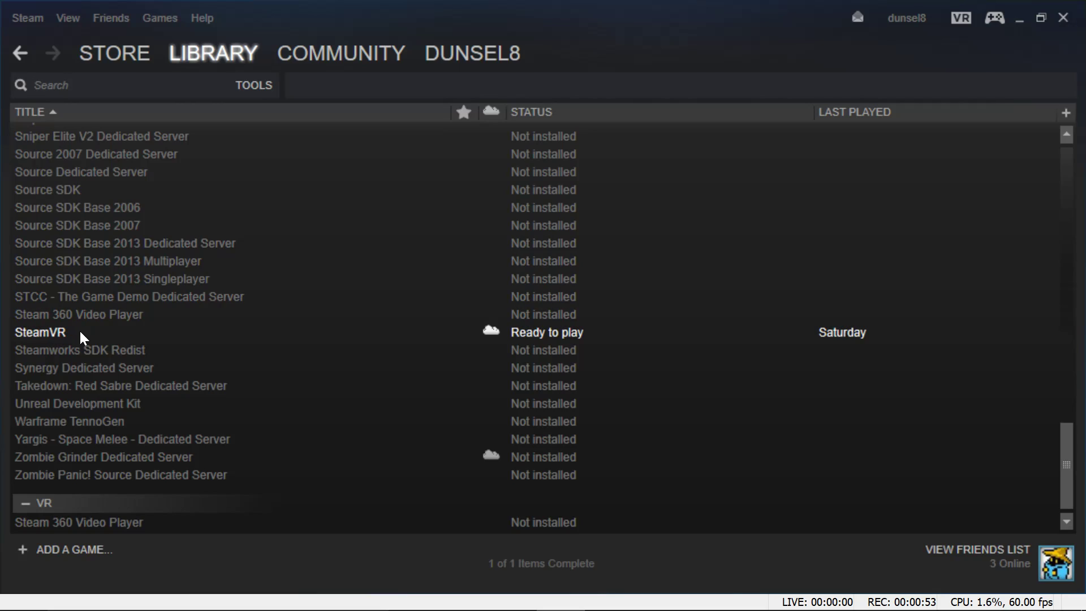
mouse_move(69, 339)
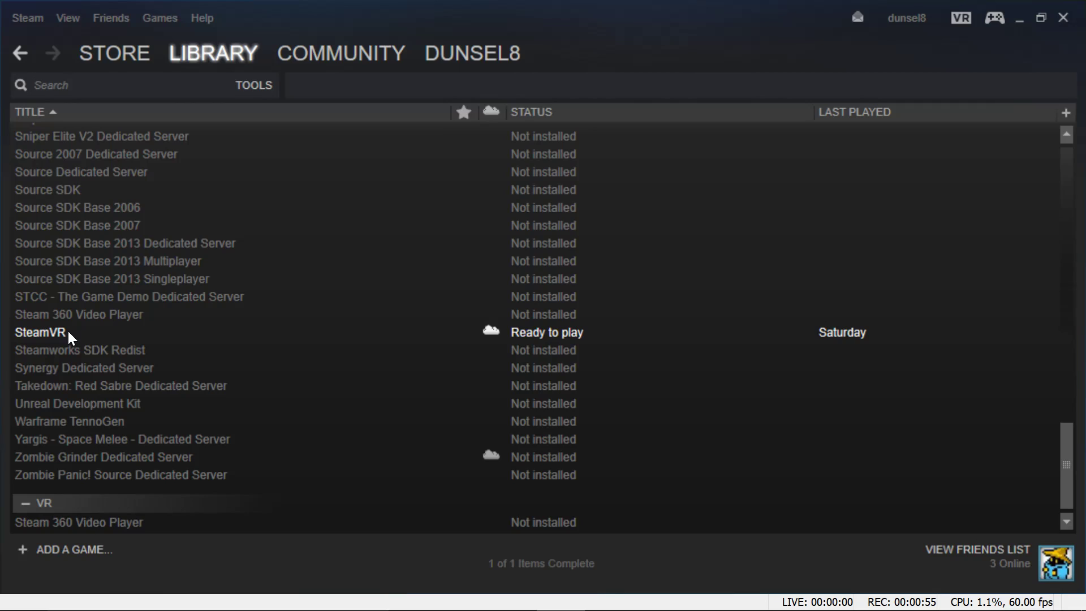
right_click(40, 331)
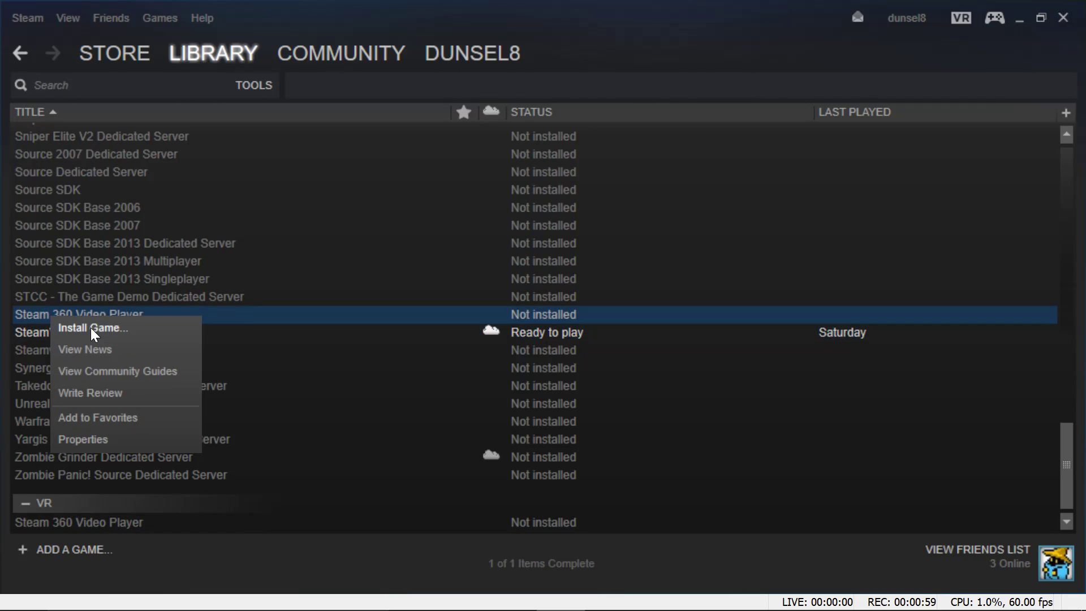
right_click(39, 331)
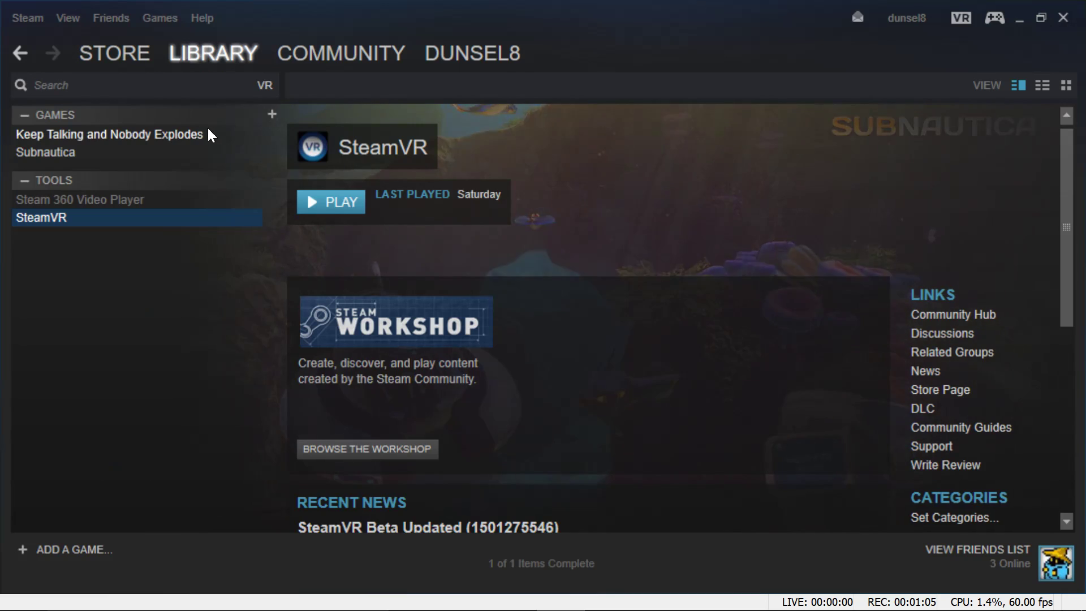
- Bring up Subnautica's action list again to reach 'Launch in SteamVR Mode'
right_click(45, 151)
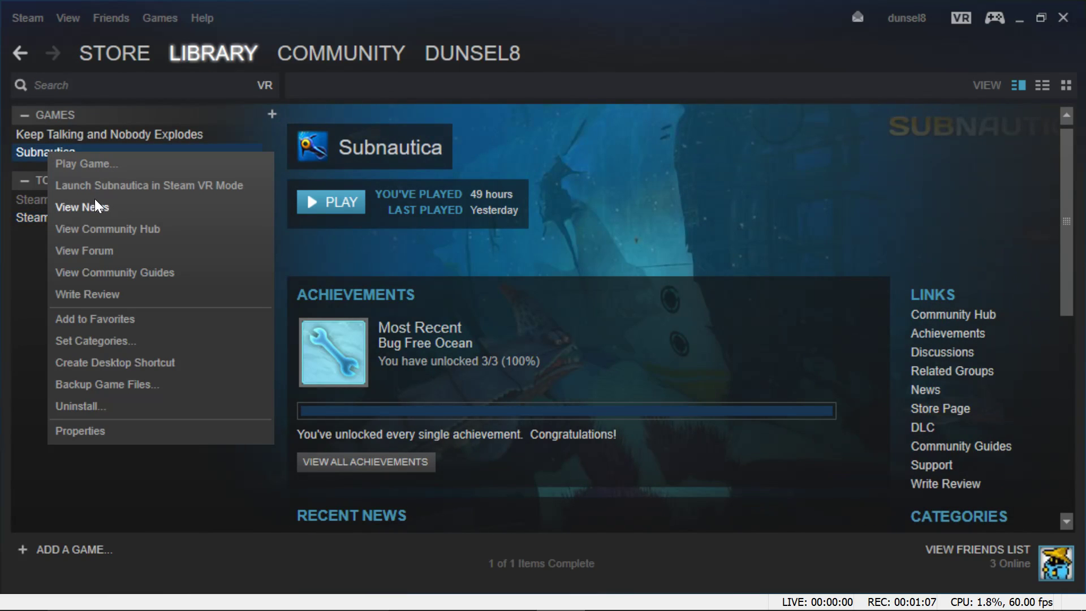
mouse_move(161, 189)
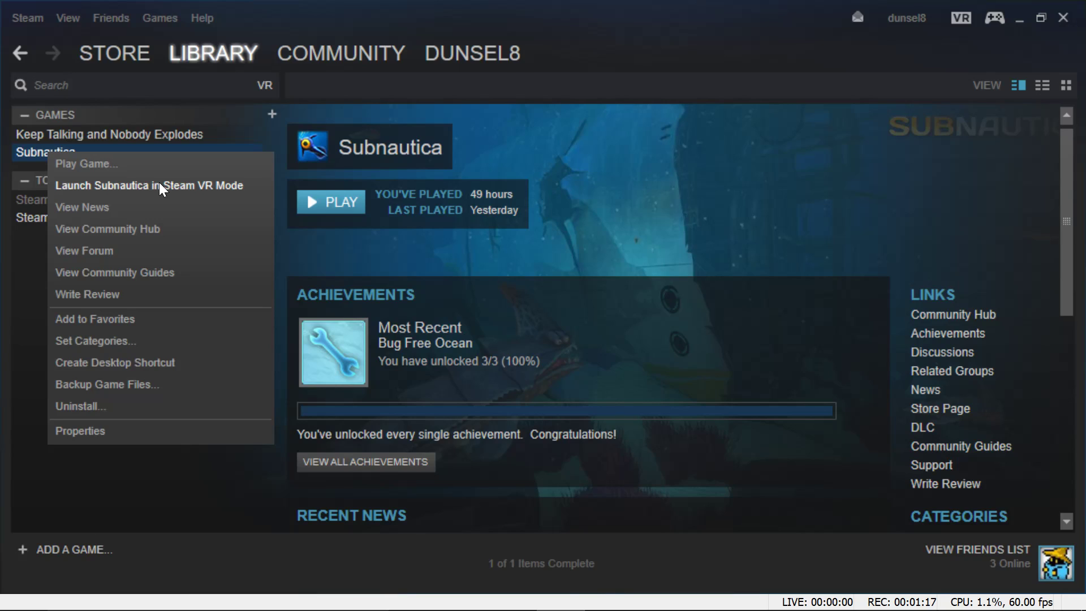
mouse_move(255, 194)
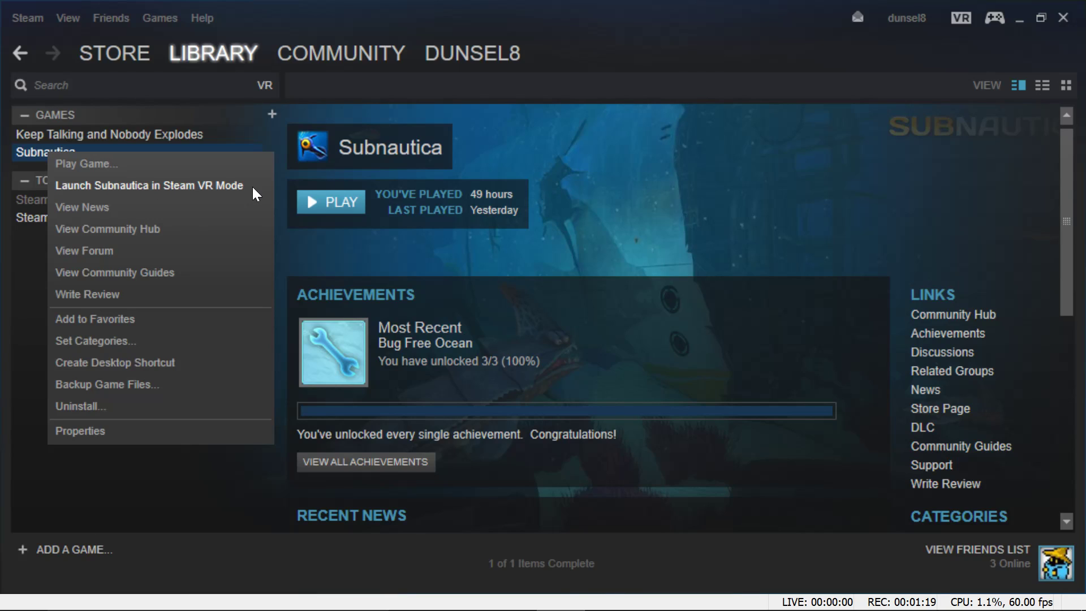
mouse_move(179, 192)
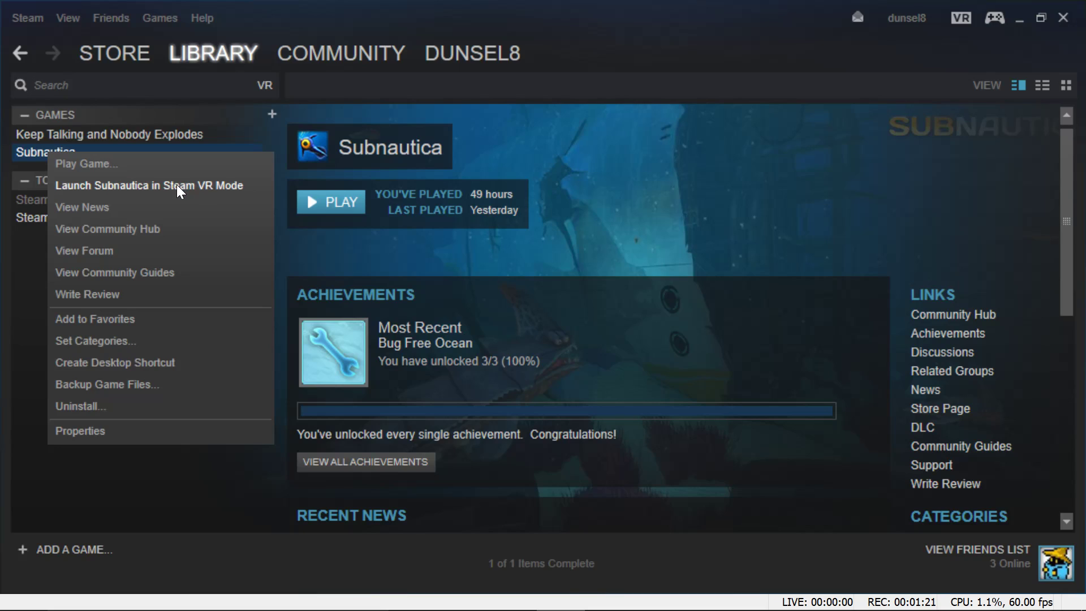
mouse_move(118, 192)
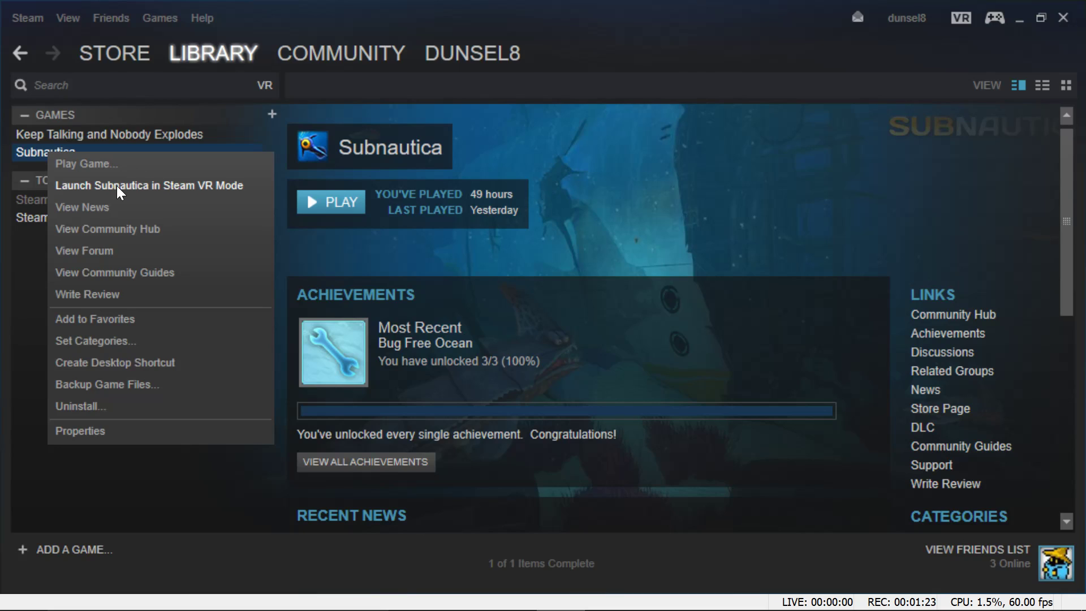
mouse_move(270, 196)
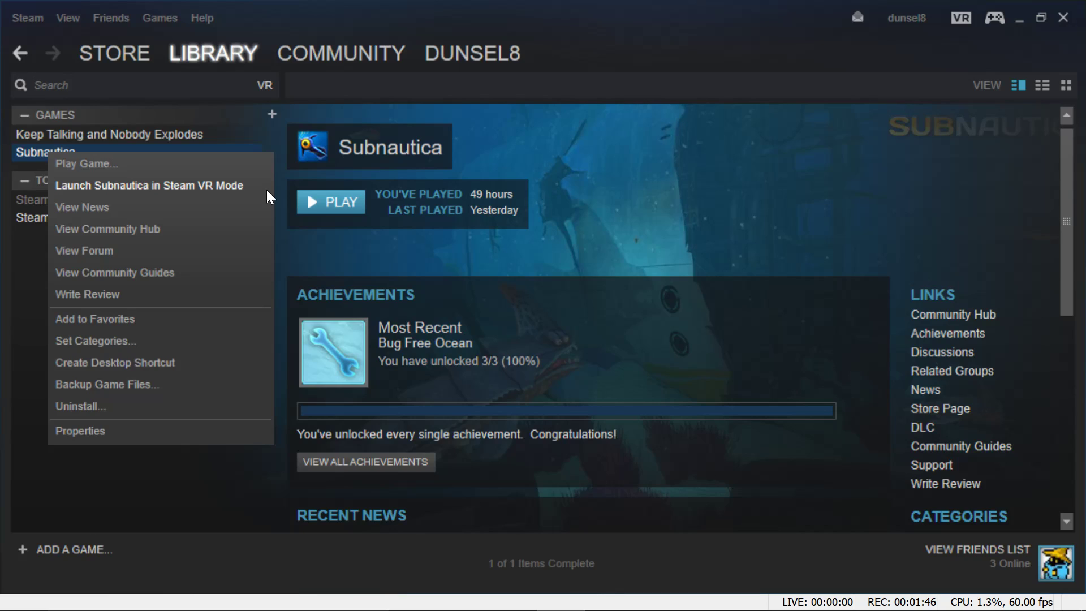
mouse_move(271, 196)
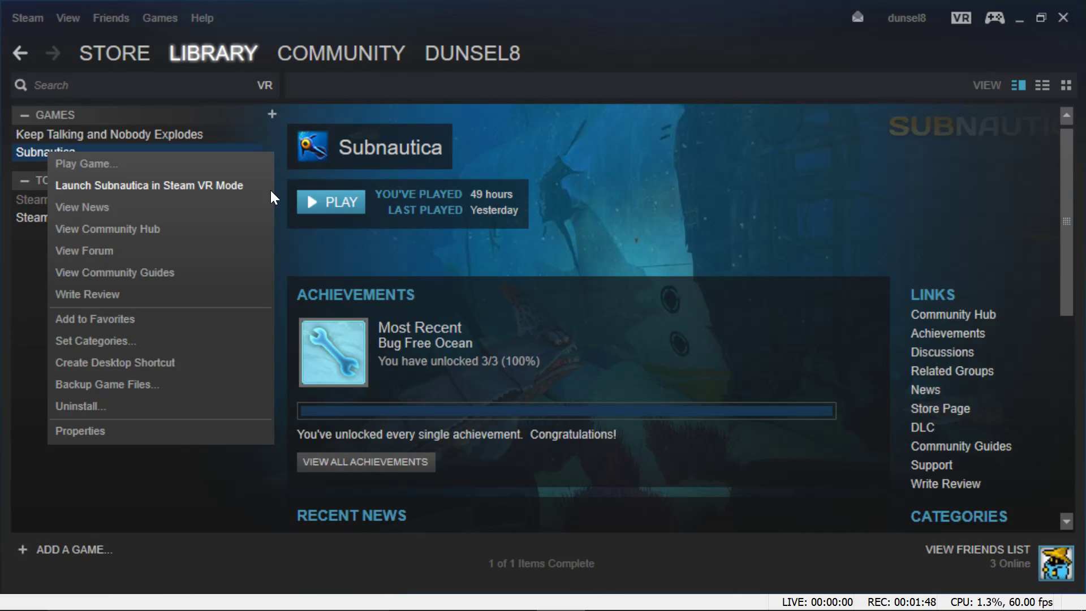